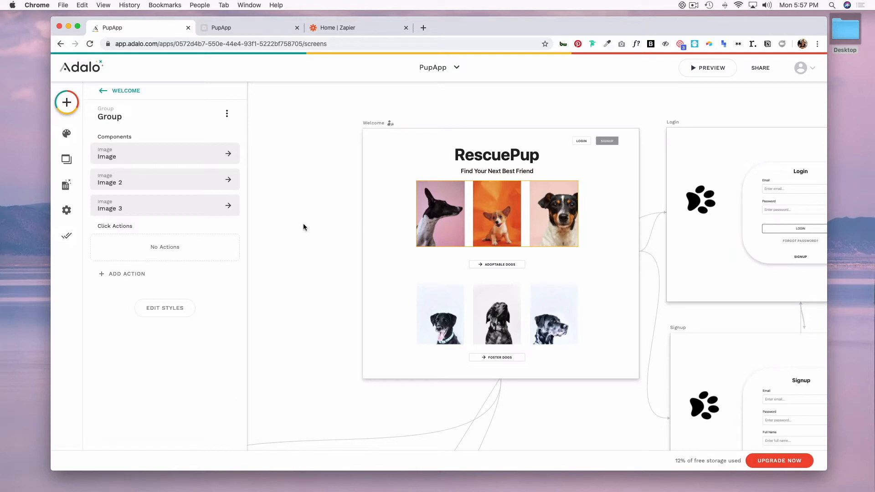
mouse_move(550, 242)
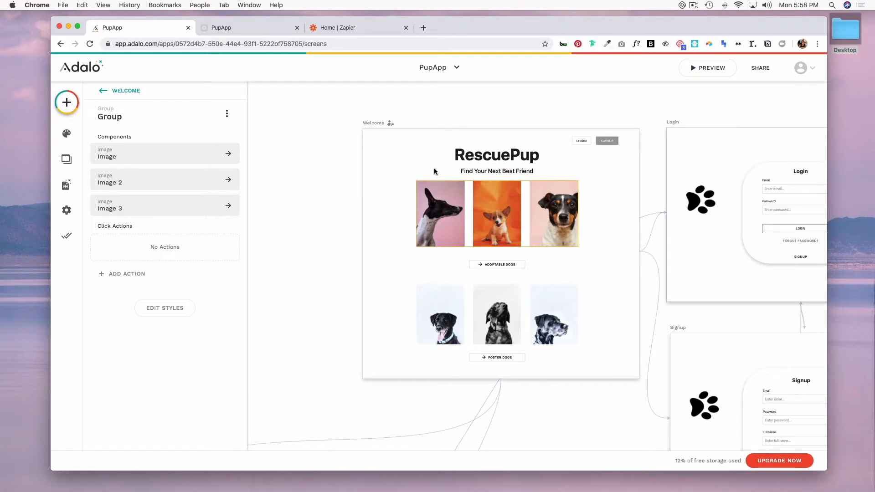
mouse_move(462, 257)
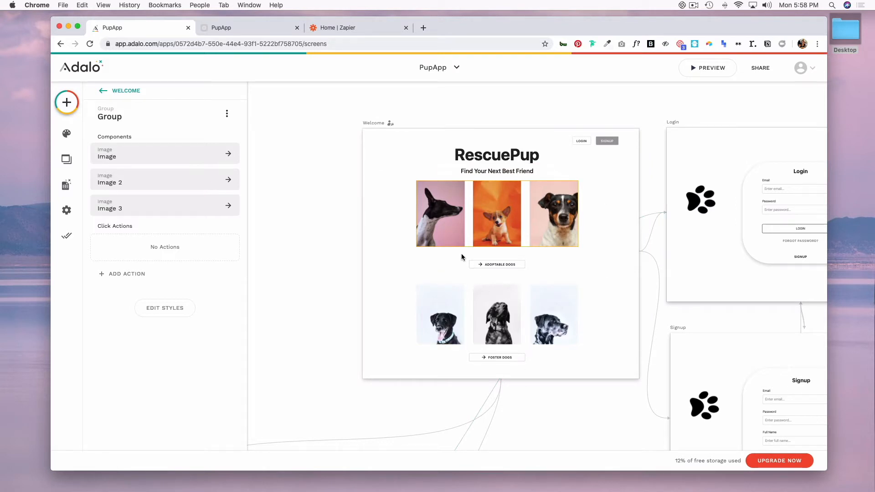
mouse_move(480, 254)
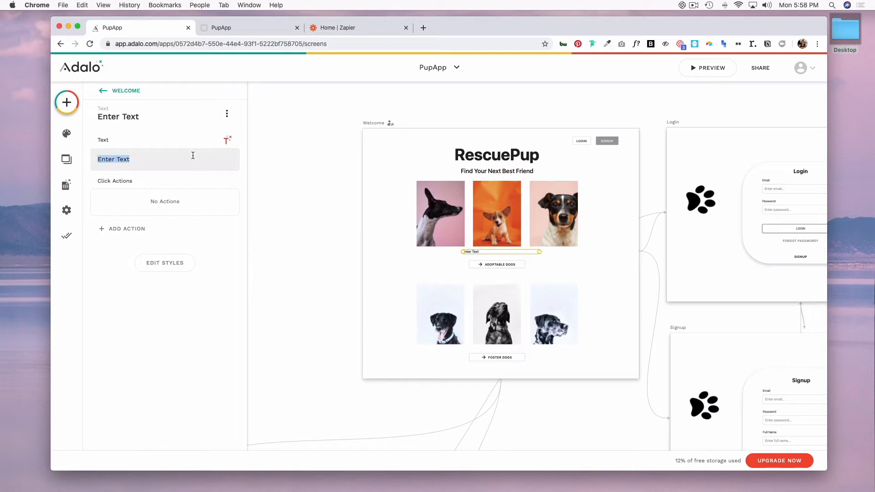
Insert the Dogs count via Magic Text, add 'dogs available for adoption!', and preview showing 6.
click(227, 140)
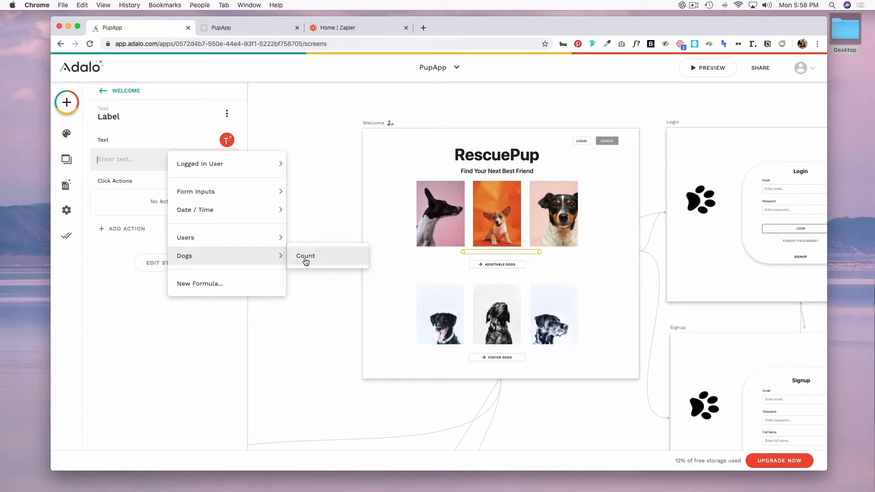
click(306, 255)
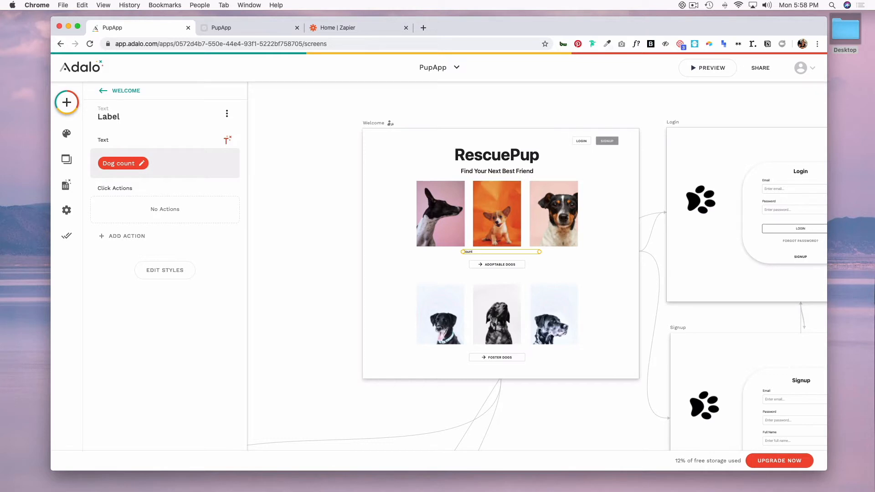
text(dogs available f)
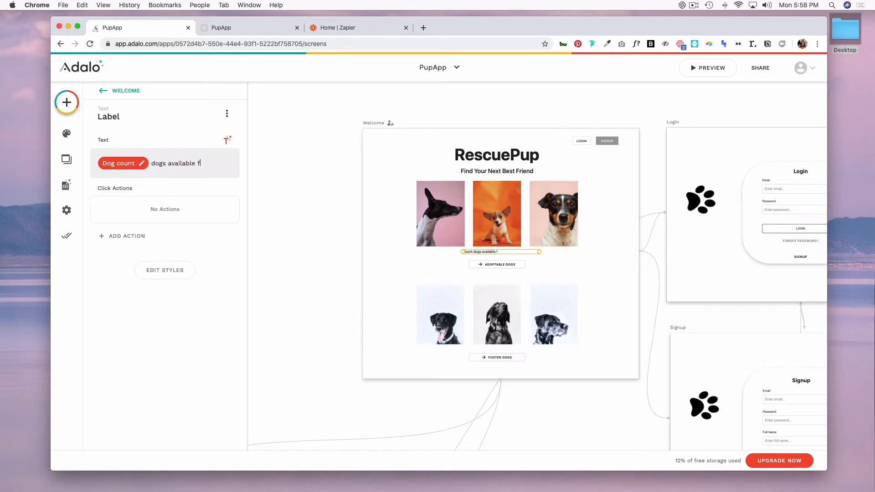
text(or adoption)
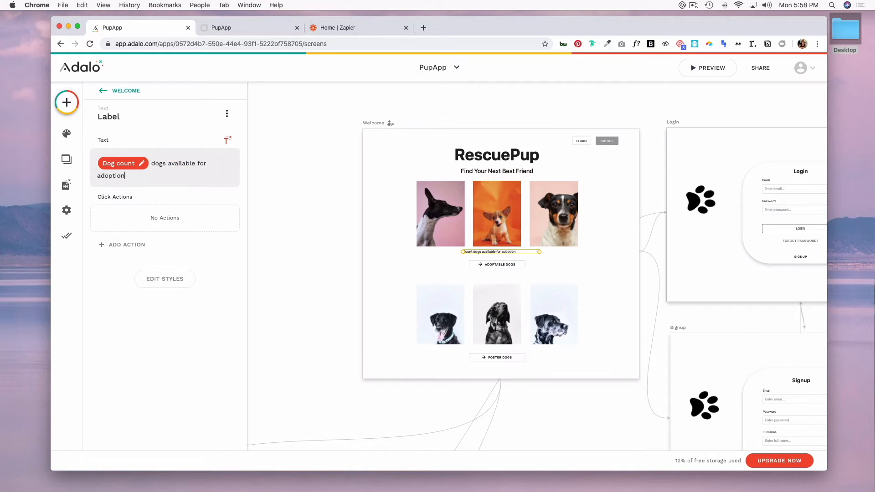
text(!)
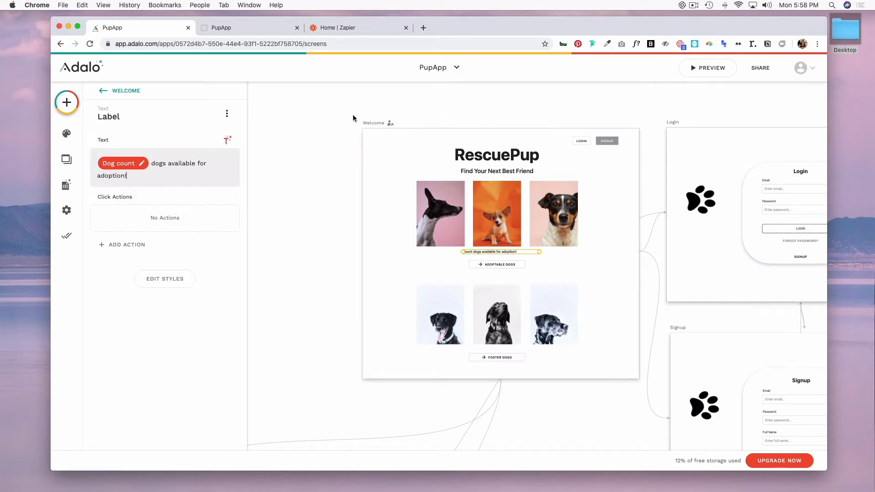
mouse_move(302, 125)
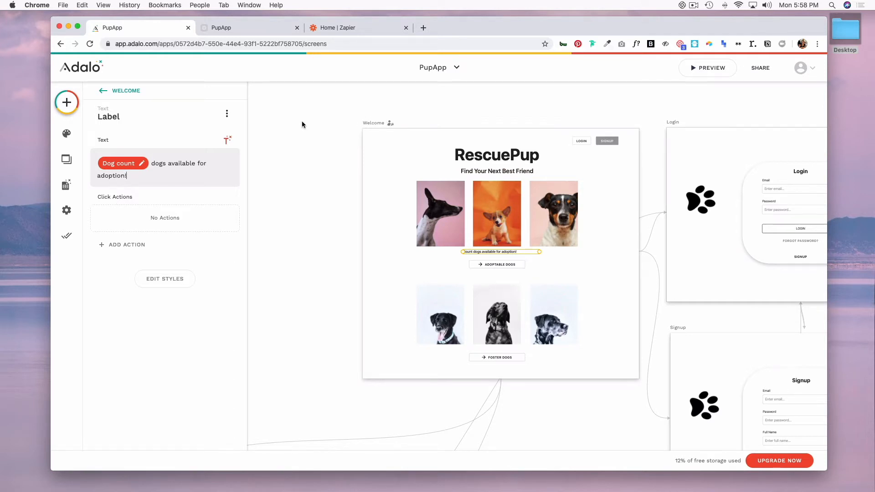
click(708, 67)
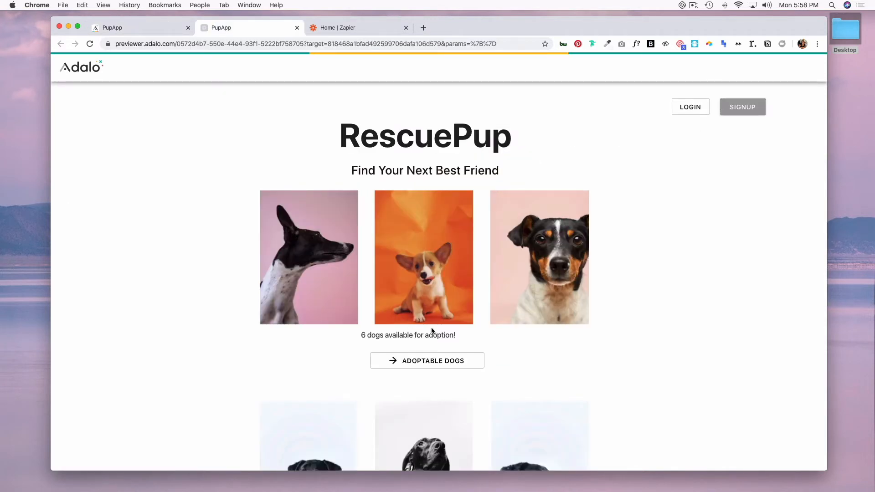
mouse_move(365, 337)
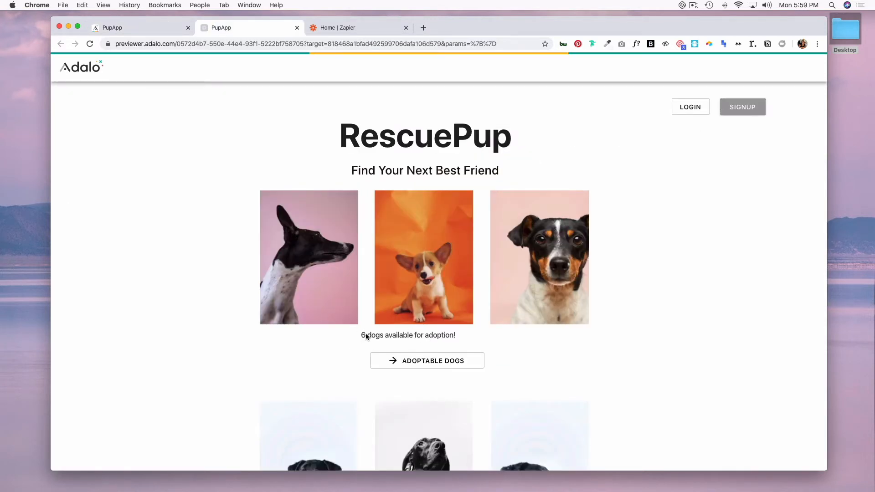
mouse_move(369, 343)
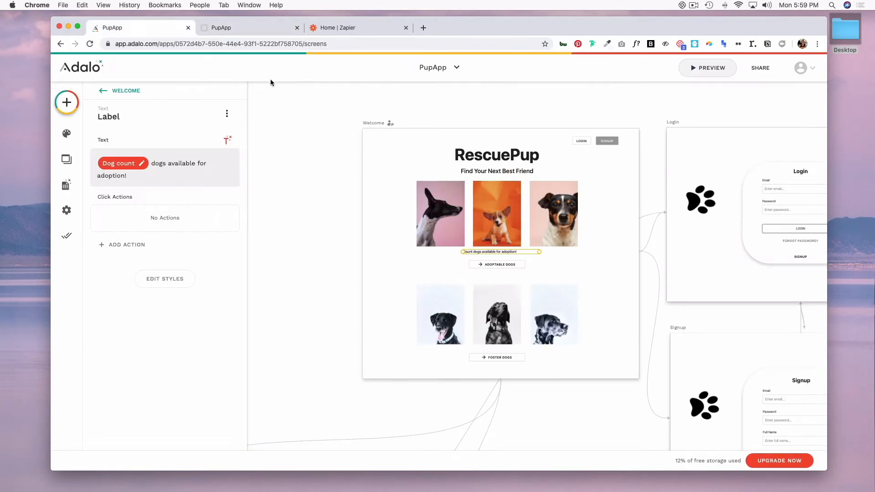
mouse_move(463, 130)
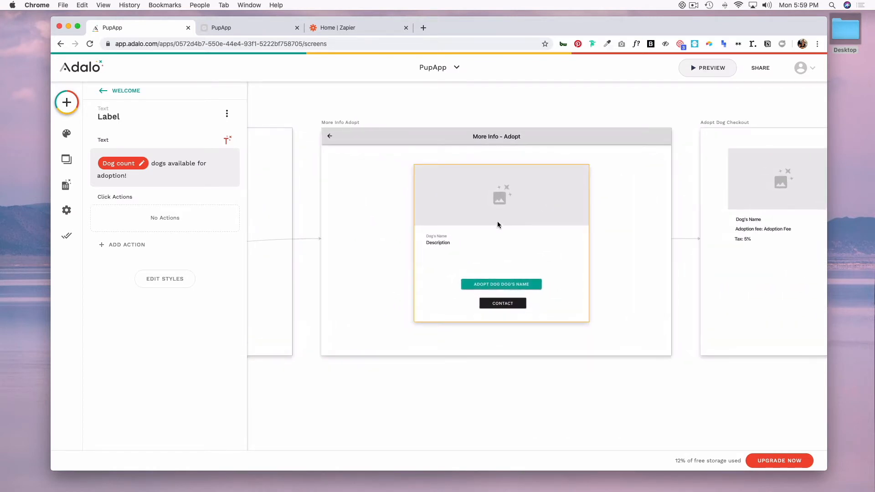
mouse_move(540, 218)
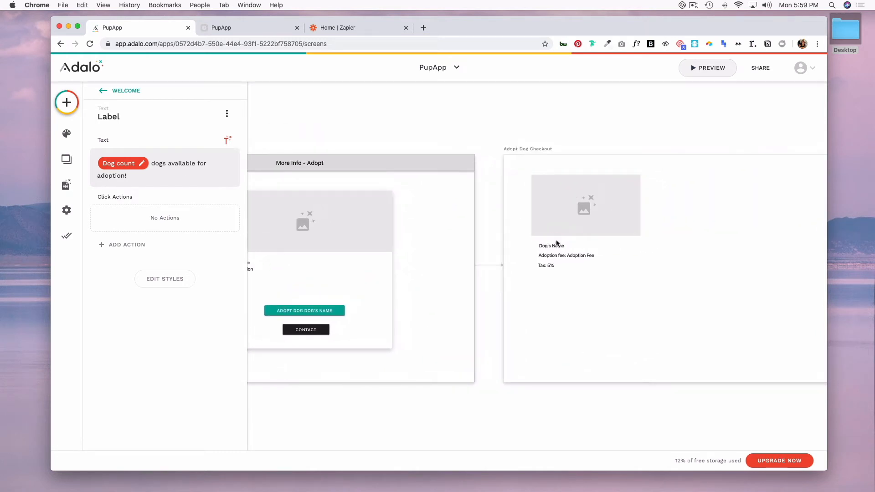
Inspect the Adoption fee and Tax: 5% lines, then add an empty text below Tax.
click(565, 255)
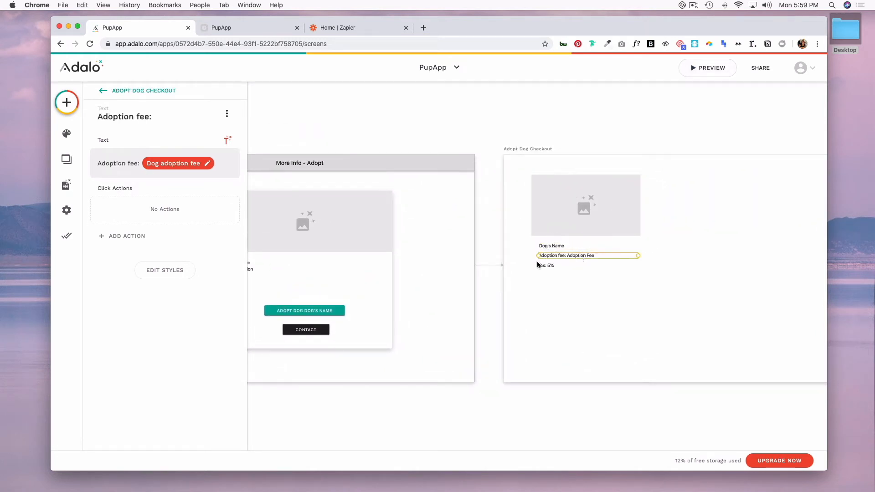
click(545, 266)
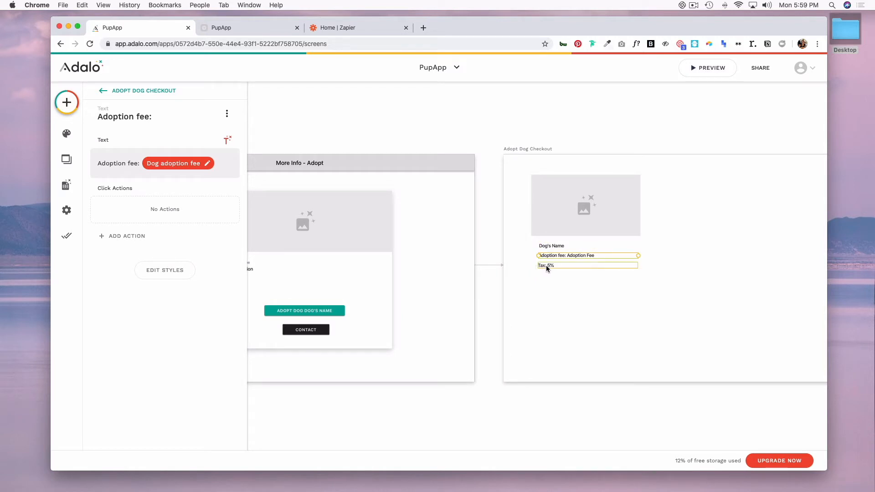
click(586, 266)
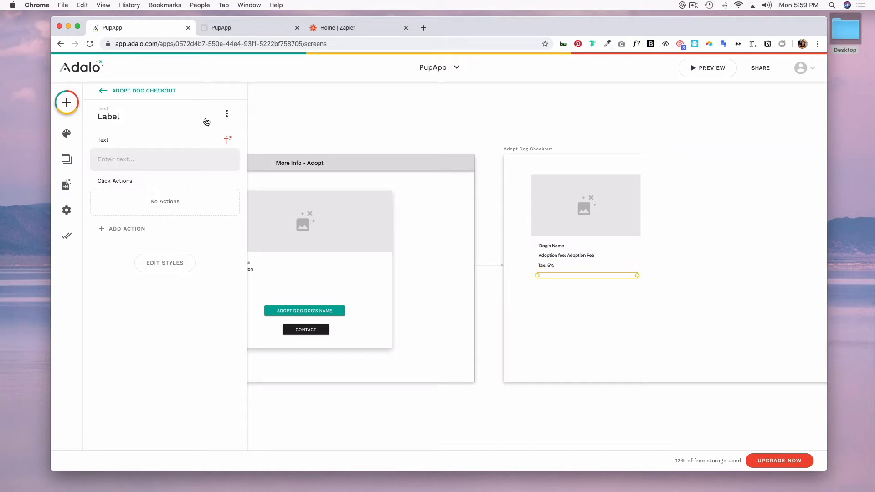
Build a formula Adoption Fee × .05 + Adoption Fee and prefix it with 'Total:'.
click(227, 140)
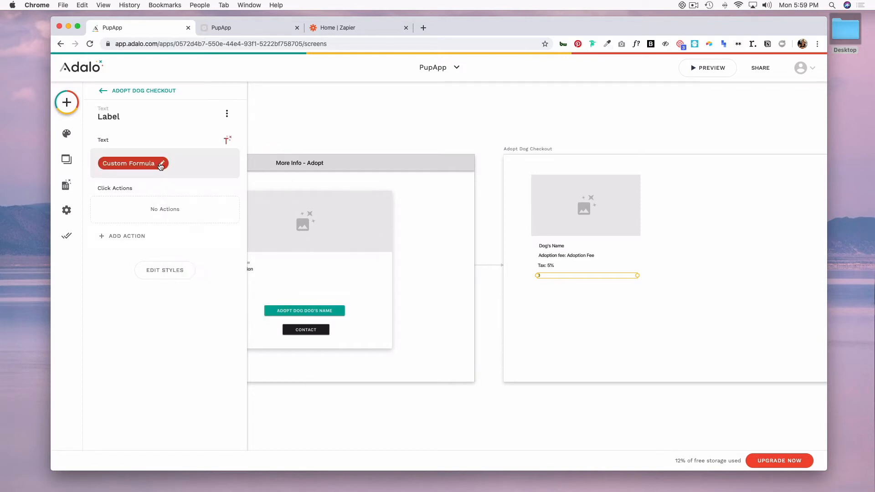
click(133, 163)
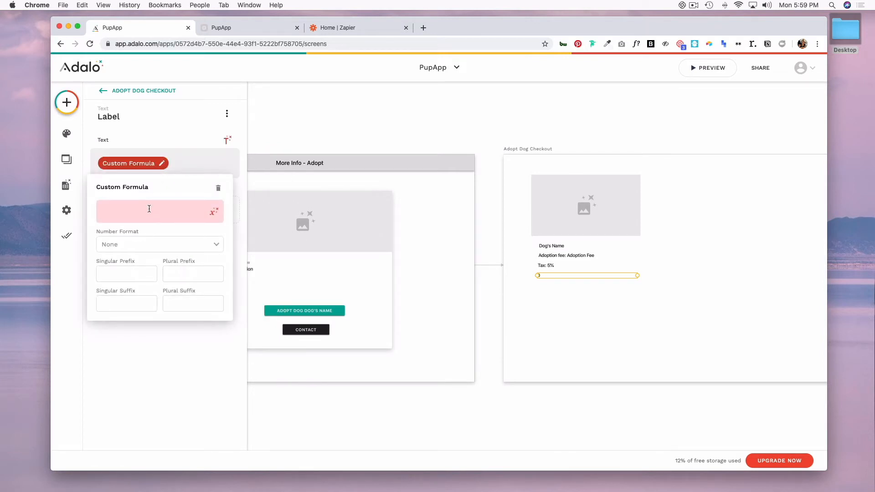
click(213, 210)
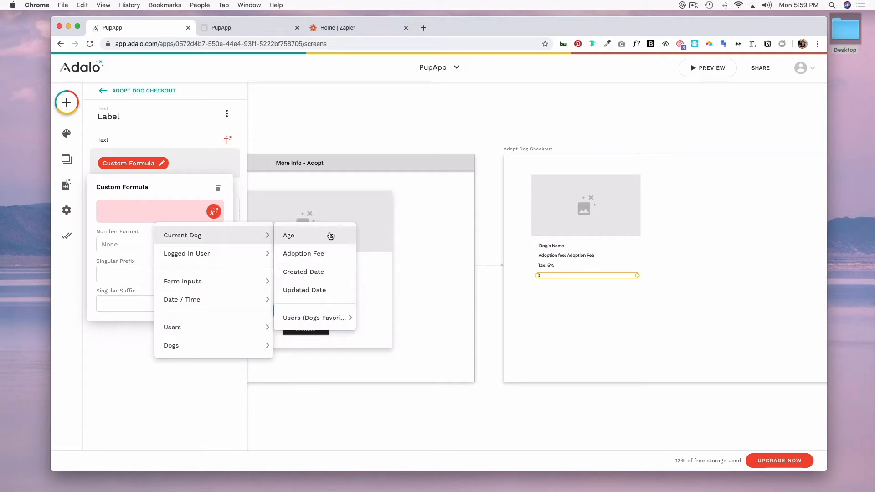
click(303, 253)
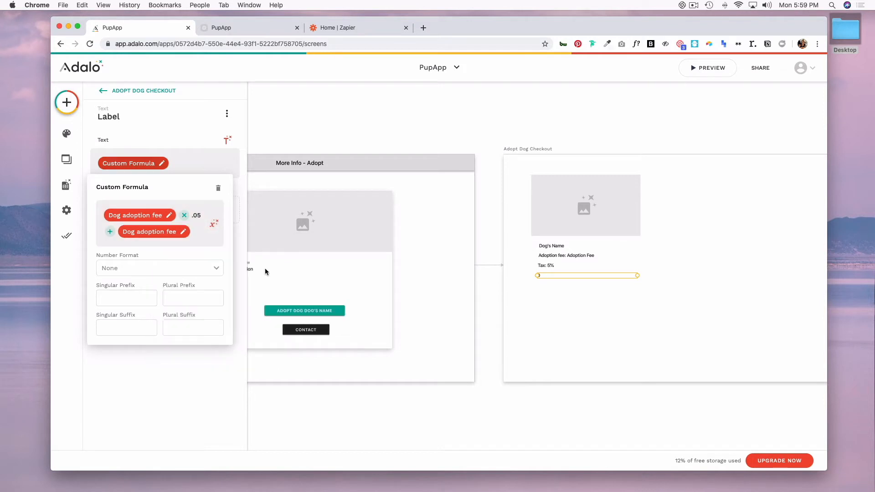
click(160, 268)
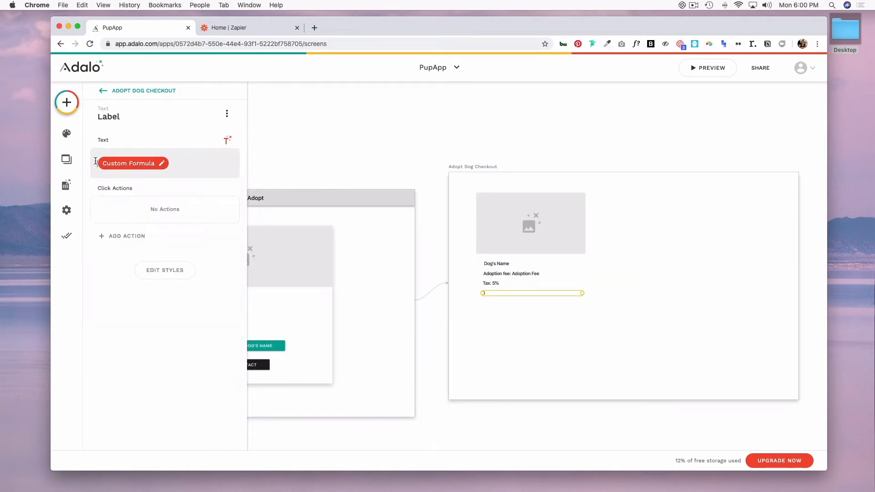
text(Total:)
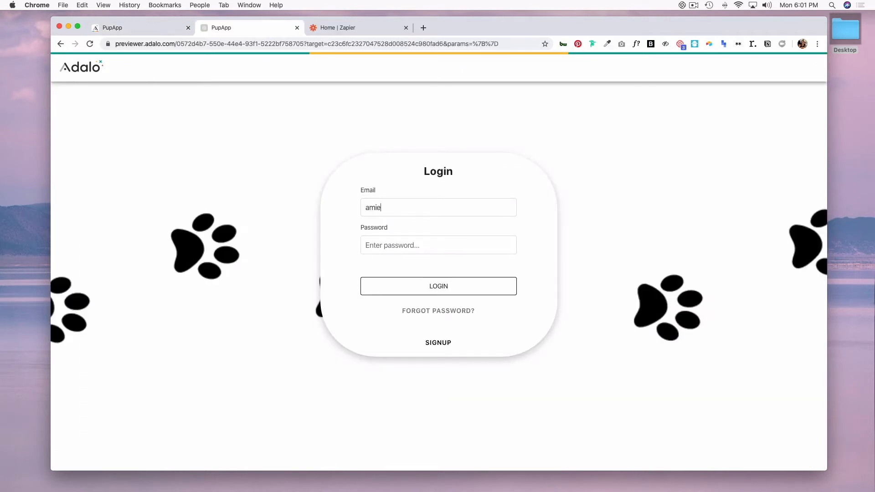
Log in to the preview and confirm Ollie's $250 fee with 5% tax shows Total: $262.50.
click(438, 285)
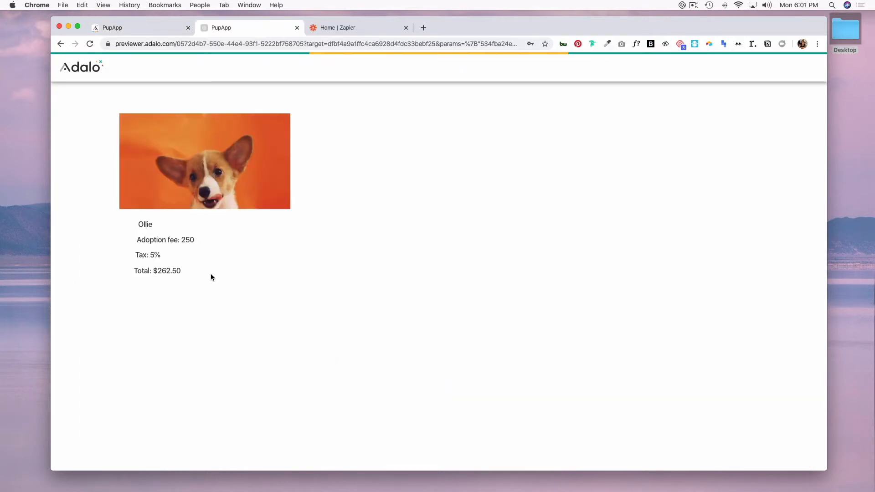
mouse_move(187, 242)
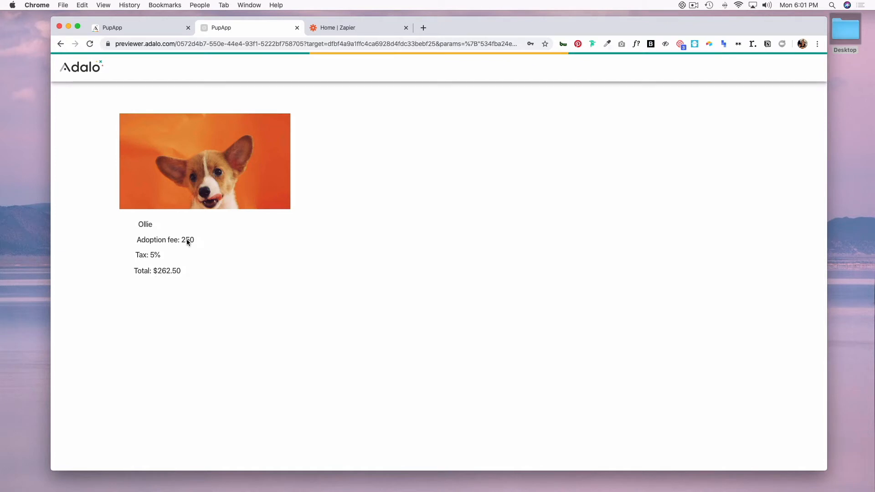
mouse_move(157, 255)
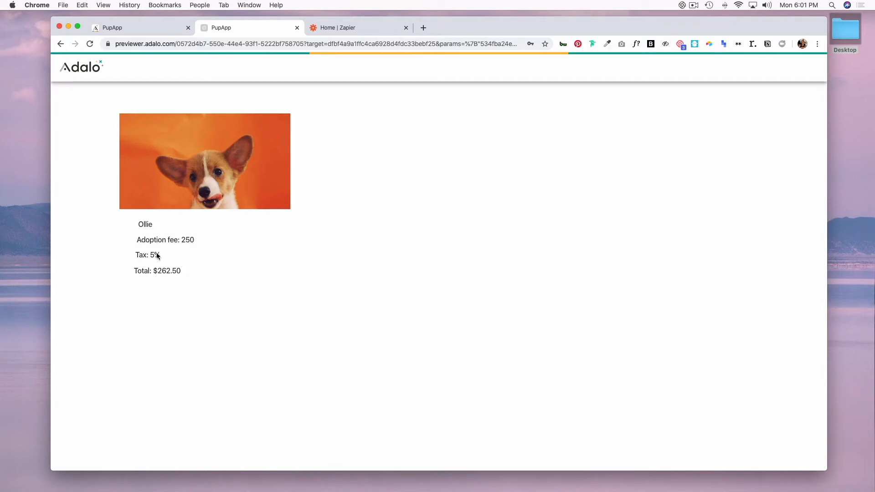
mouse_move(94, 89)
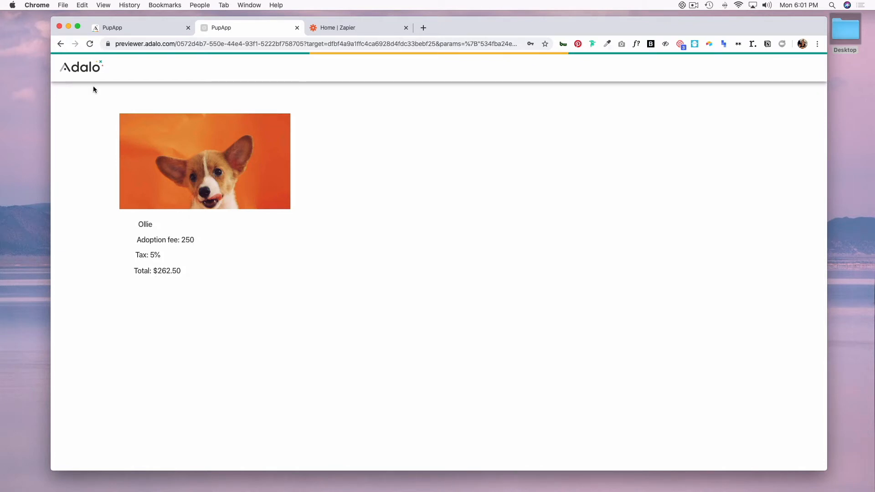
Return to the editor and review the finished Adopt Dog Checkout screen on the canvas.
click(141, 27)
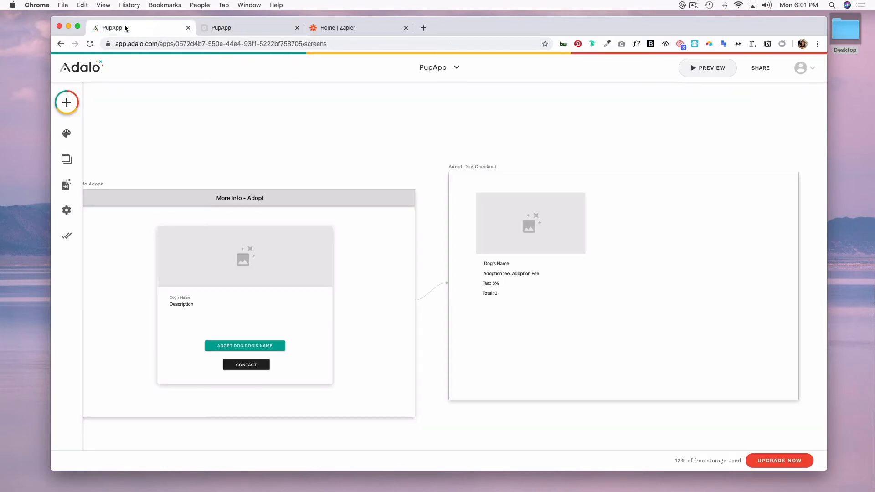
mouse_move(289, 104)
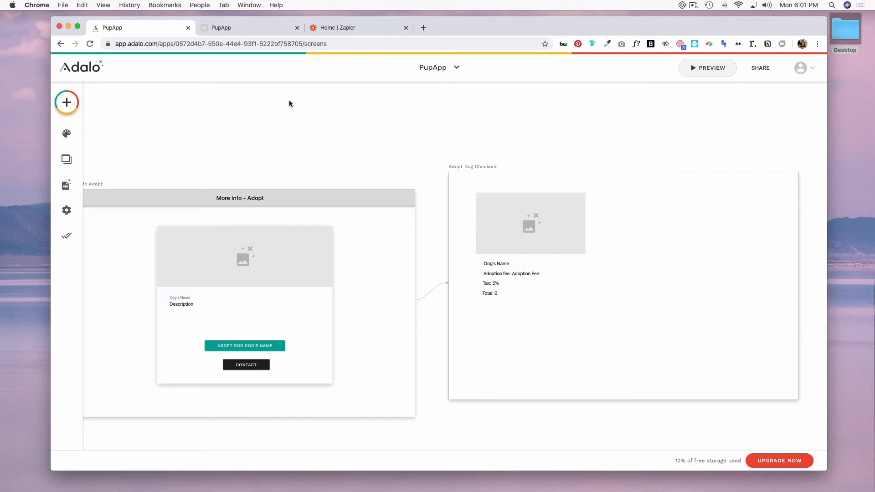
mouse_move(376, 224)
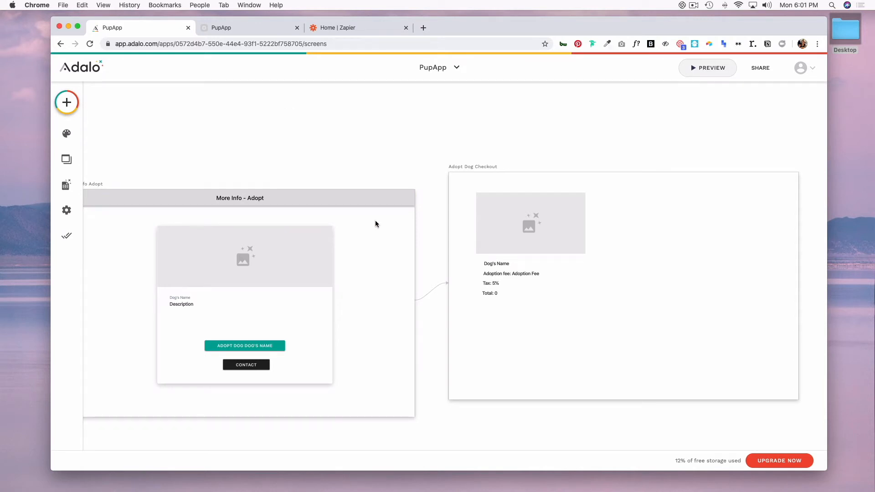
mouse_move(531, 291)
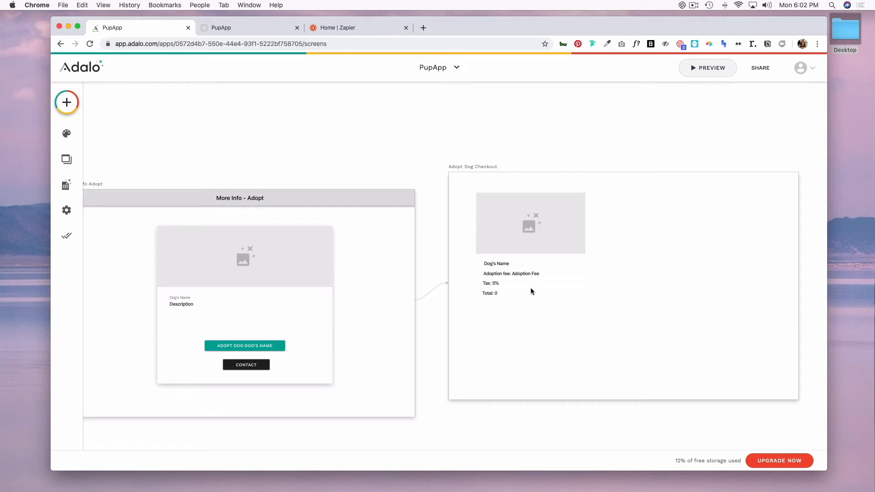
click(490, 289)
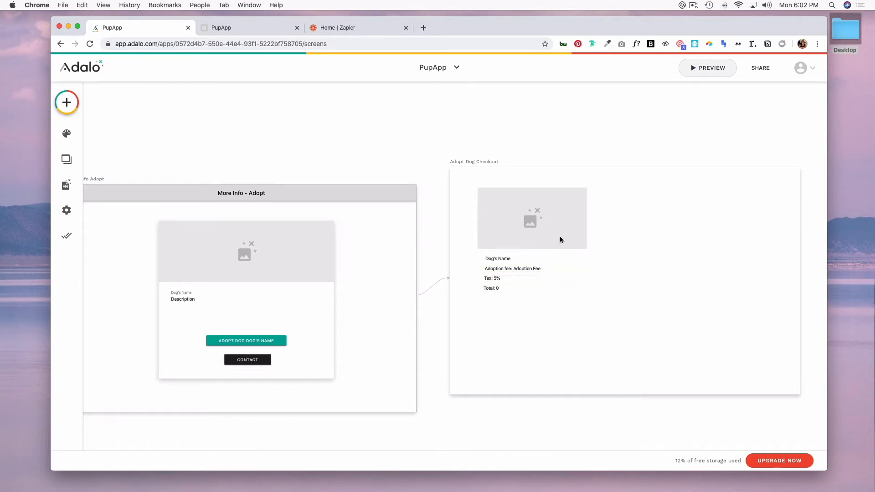
mouse_move(526, 320)
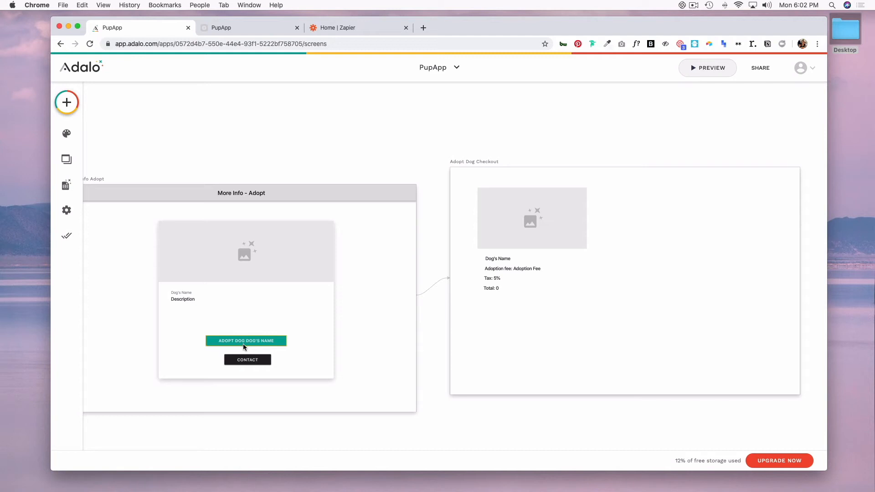
Add a Trigger Notification action to the Adopt button and start its title's magic text.
click(245, 341)
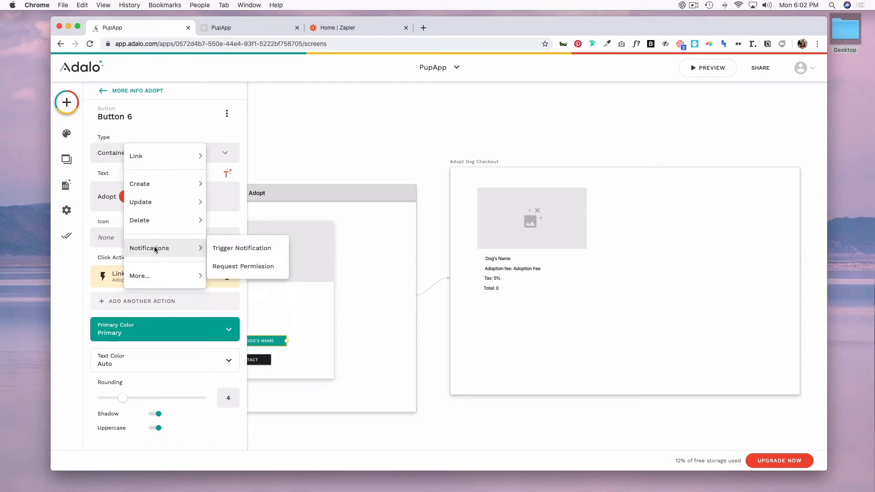
mouse_move(242, 248)
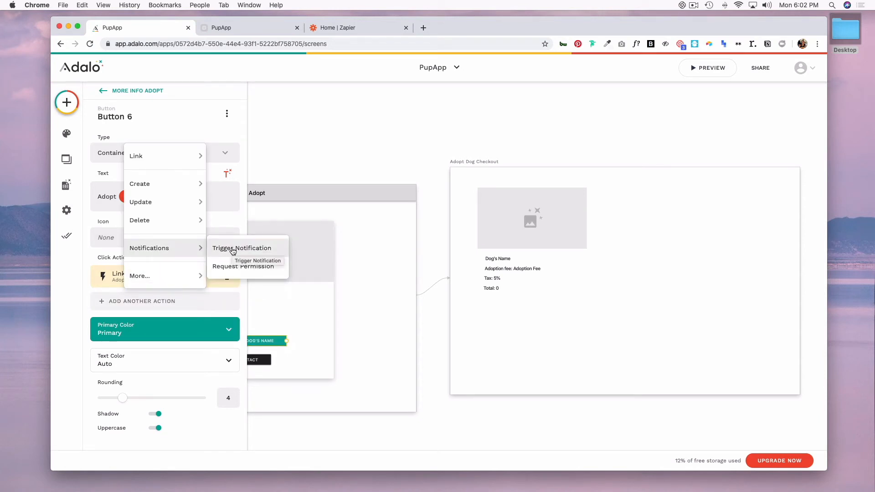
click(242, 248)
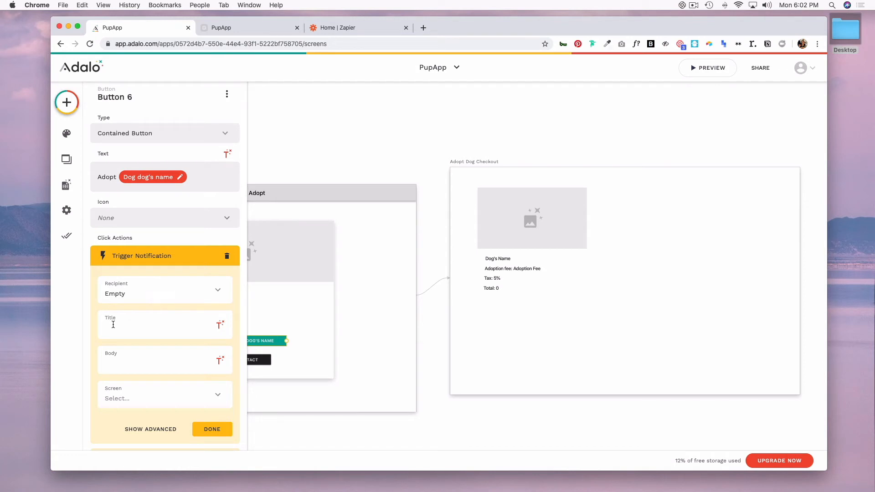
mouse_move(158, 330)
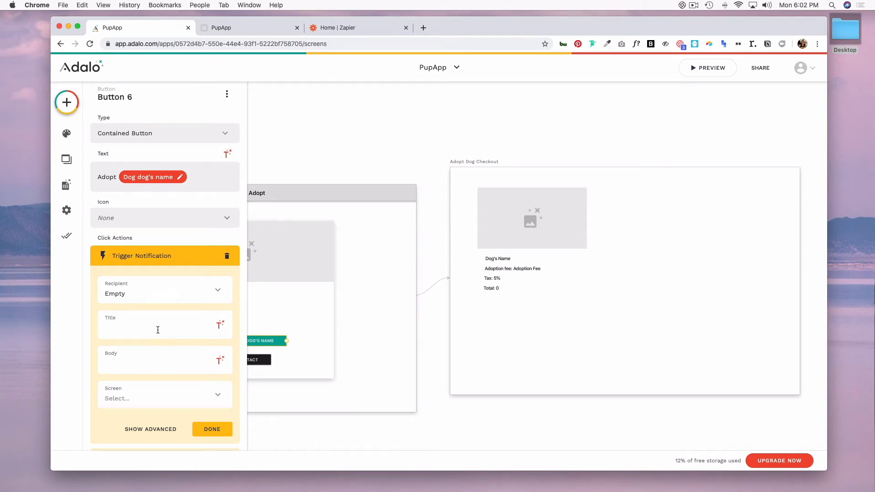
click(220, 325)
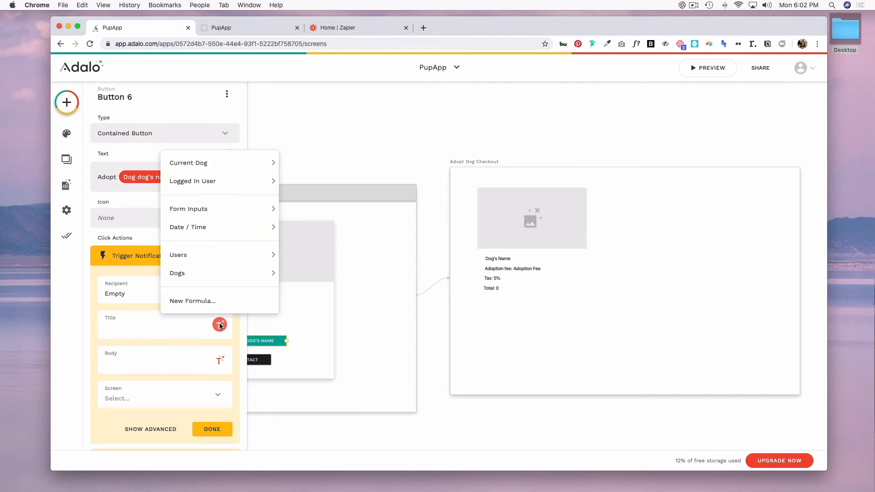
mouse_move(228, 321)
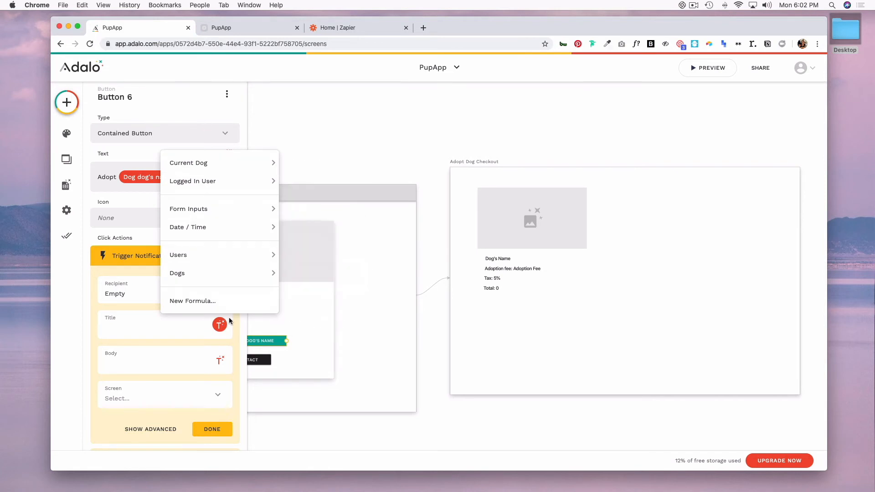
mouse_move(112, 421)
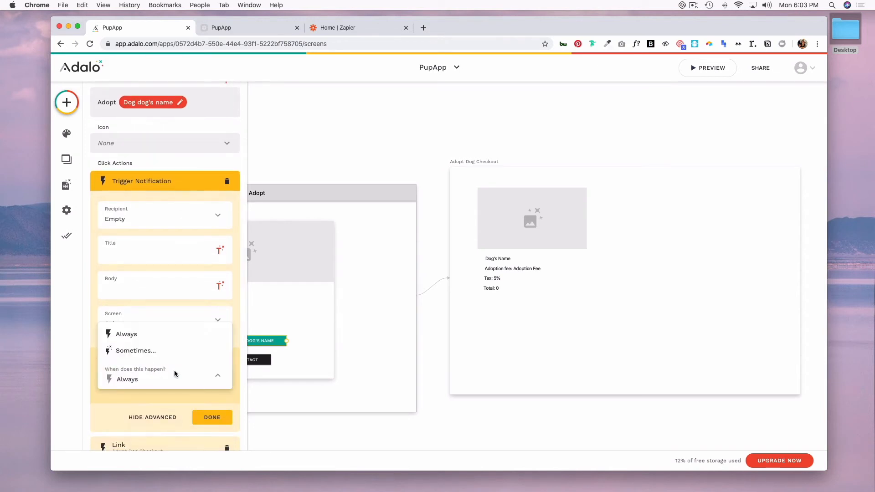
Set the notification to happen Sometimes and open the condition dropdown, leaving it unset.
click(136, 350)
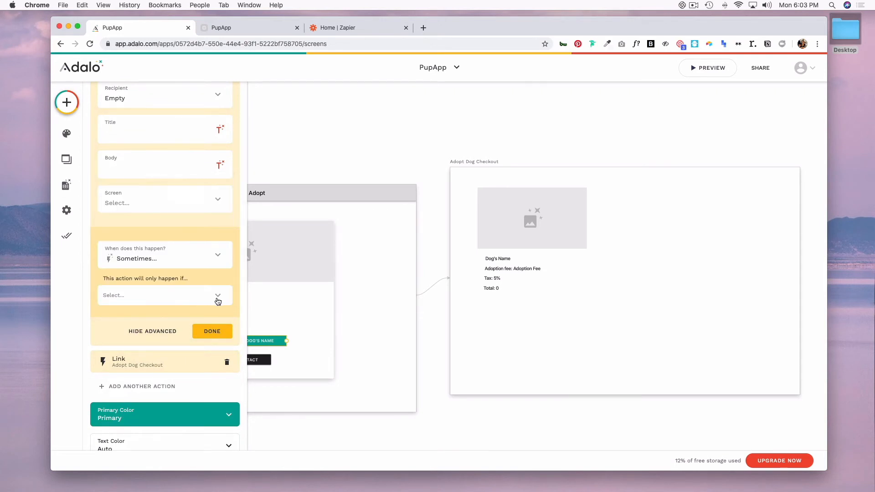
click(165, 295)
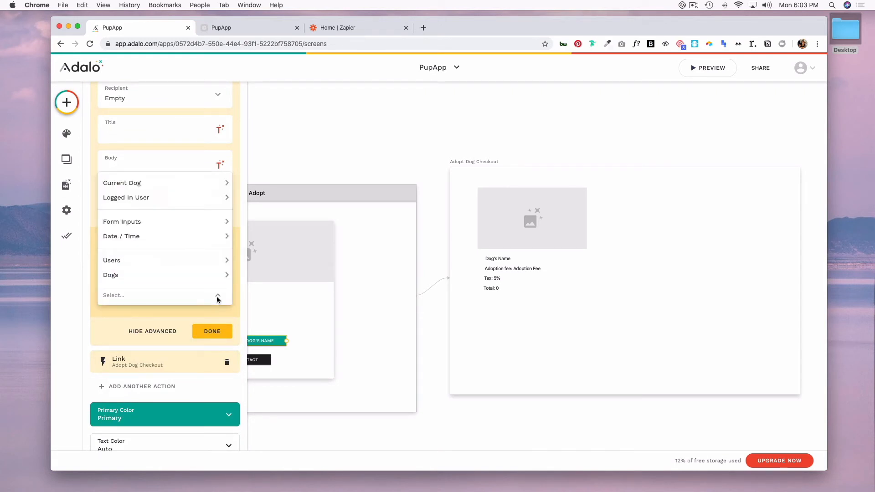
click(111, 274)
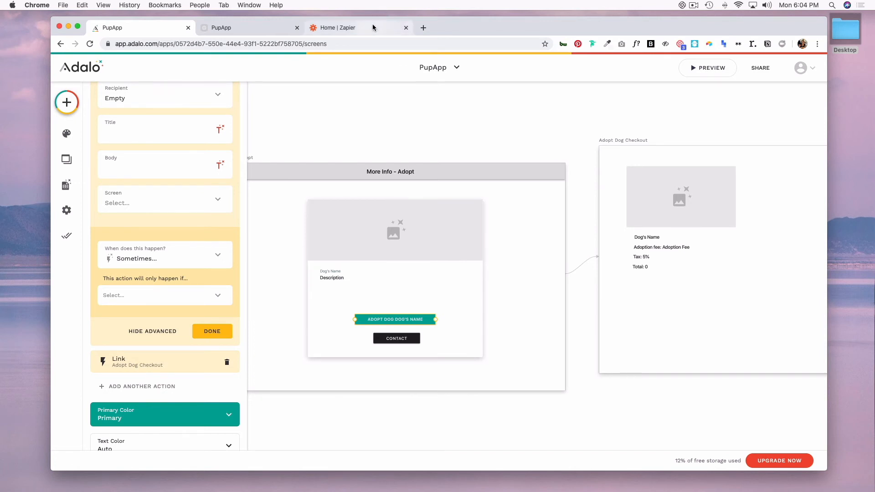
Browse Zapier's Most Popular Adalo Zaps across pages, then return to the PupApp tab.
click(335, 28)
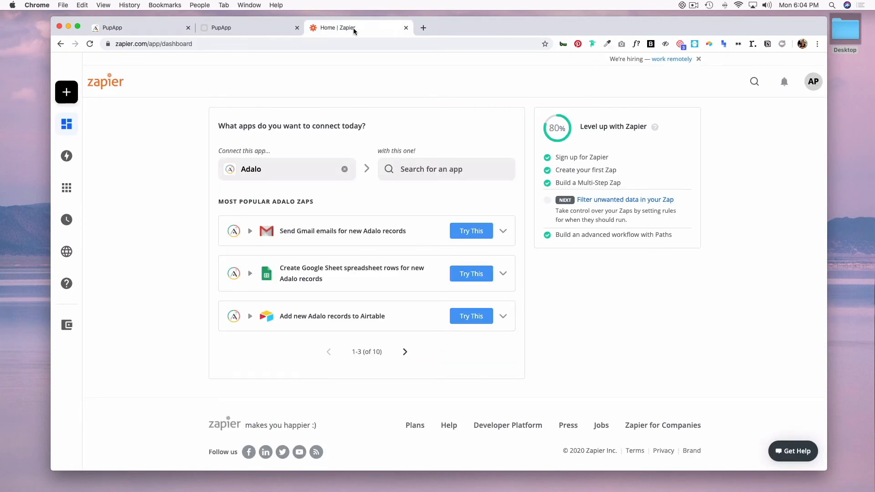
mouse_move(366, 322)
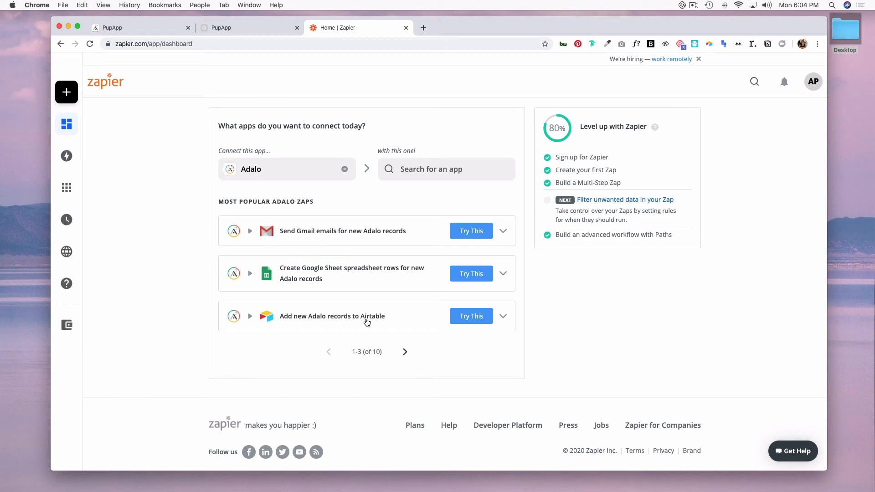
mouse_move(265, 241)
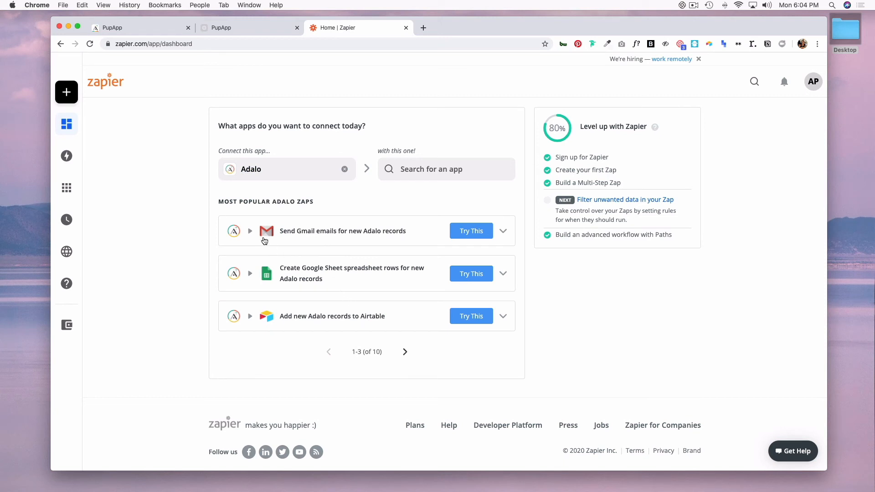
click(405, 351)
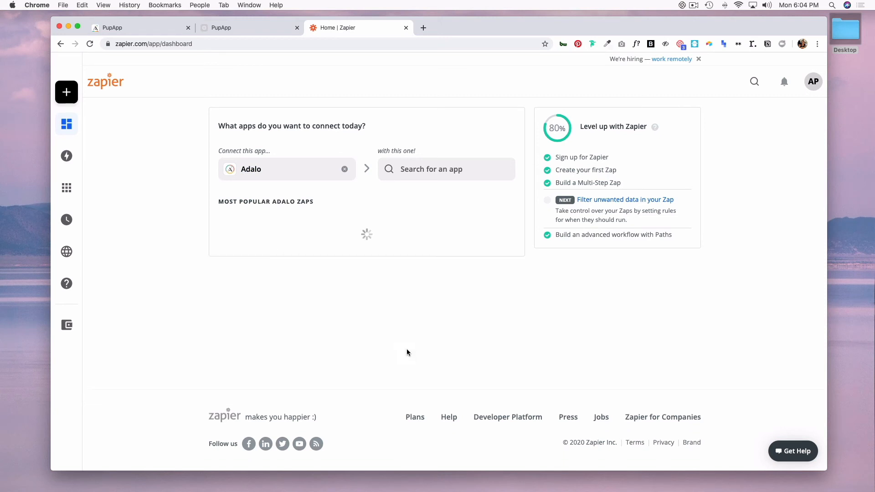
click(404, 357)
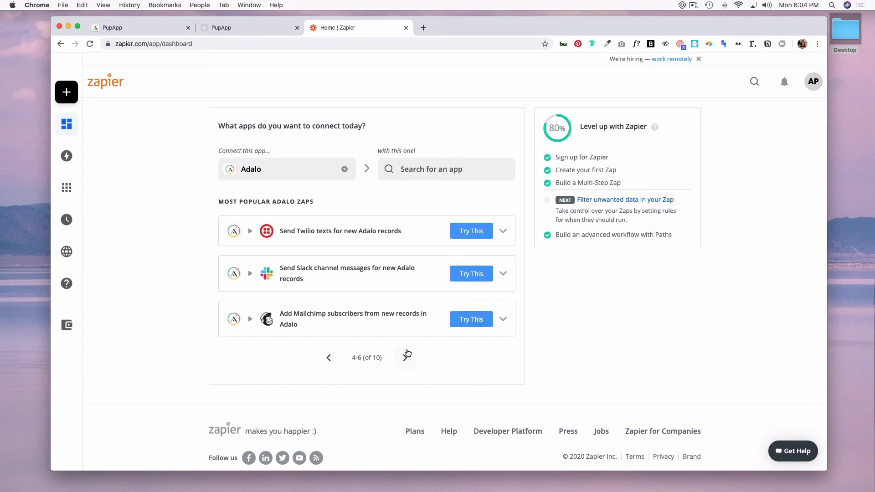
click(406, 355)
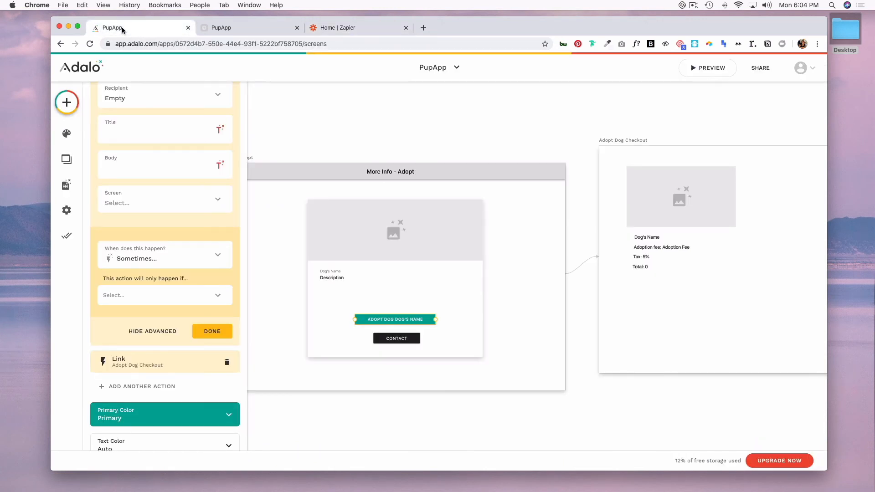
mouse_move(66, 185)
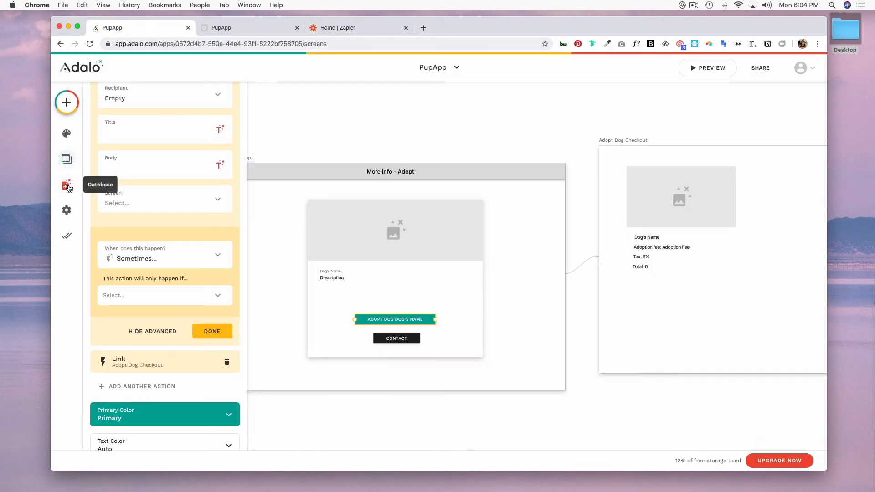
Review the Users properties and the 6-record Dogs collection in the Database panel.
click(66, 185)
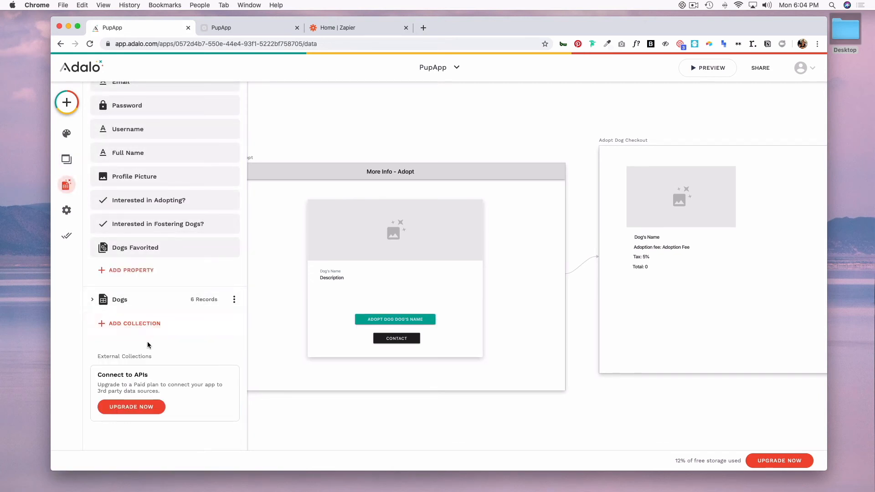
mouse_move(88, 347)
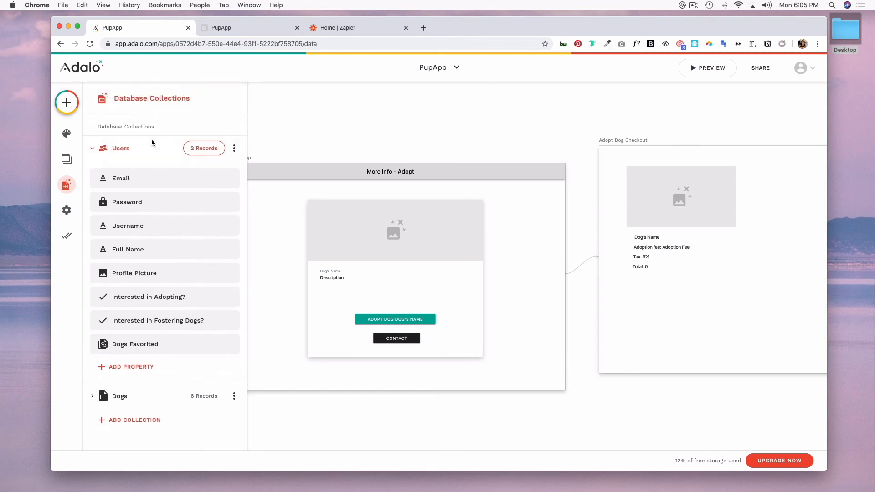
mouse_move(163, 291)
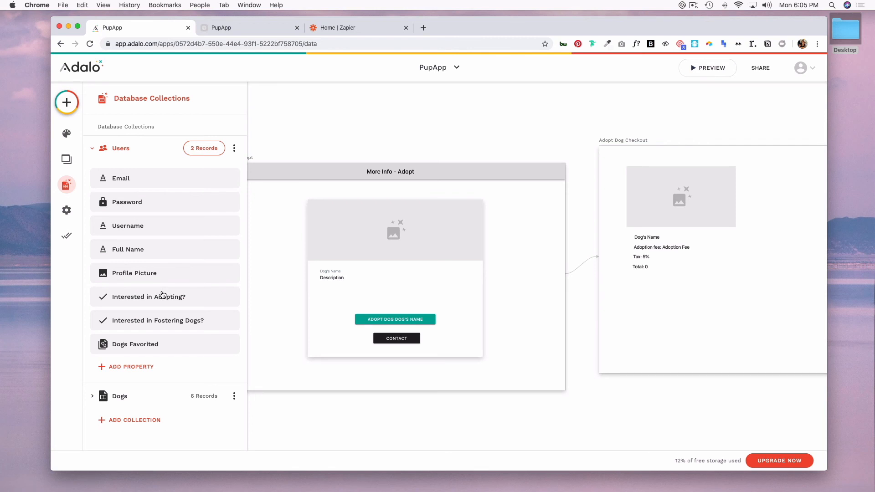
mouse_move(124, 293)
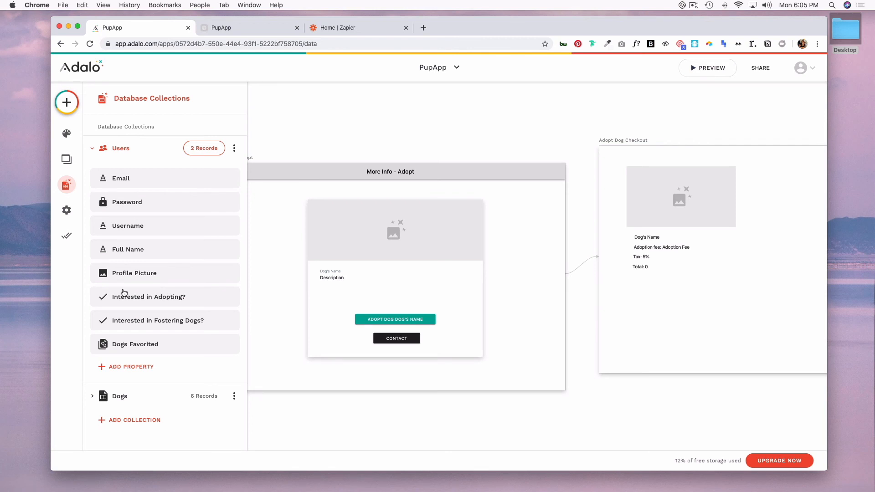
mouse_move(66, 230)
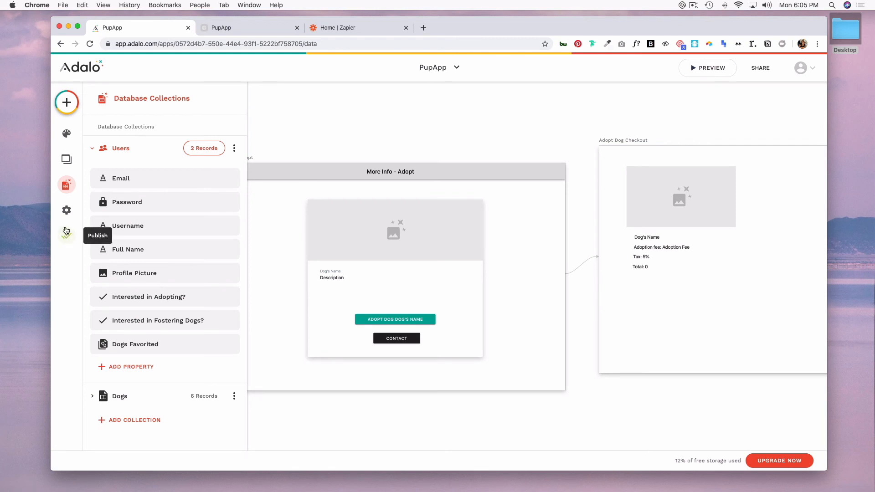
Review the Publish settings with the pupapp subdomain and its adalo.com/pupapp URL.
click(66, 235)
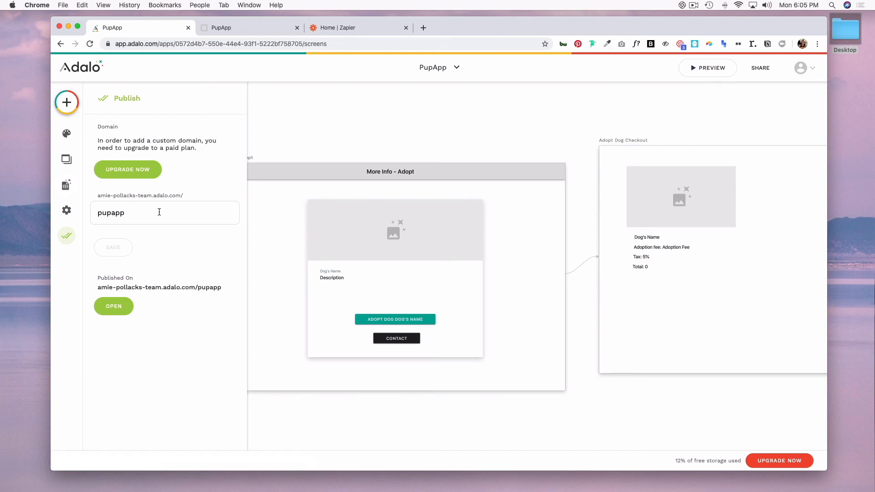
double_click(110, 212)
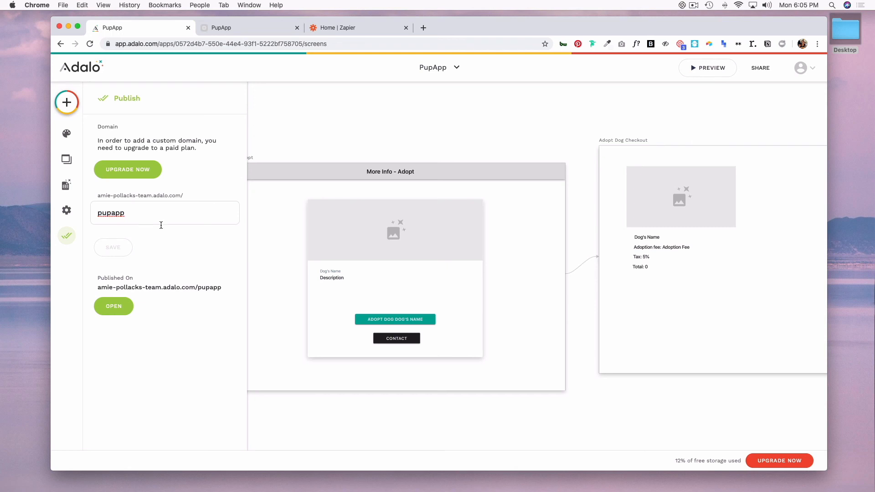
mouse_move(629, 107)
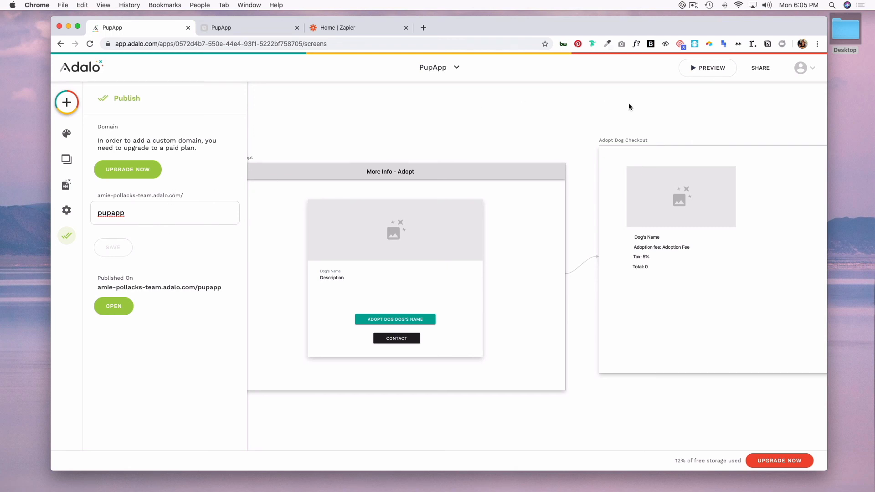
mouse_move(635, 108)
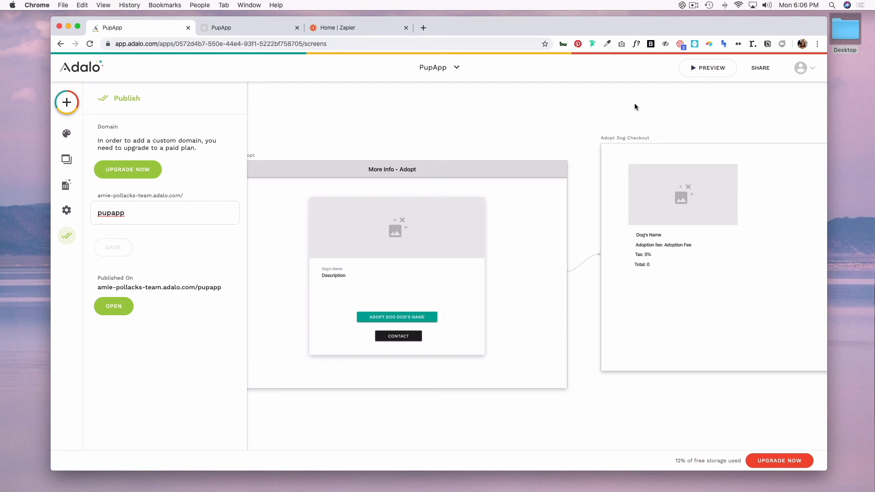
click(110, 212)
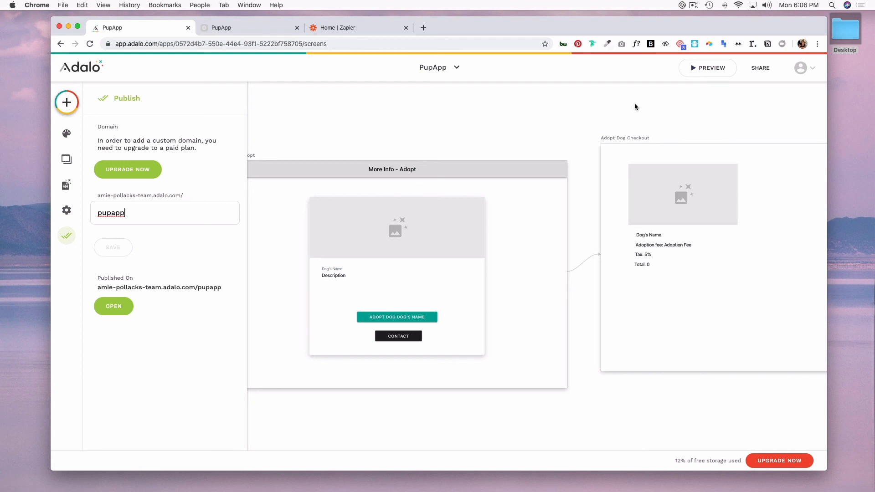